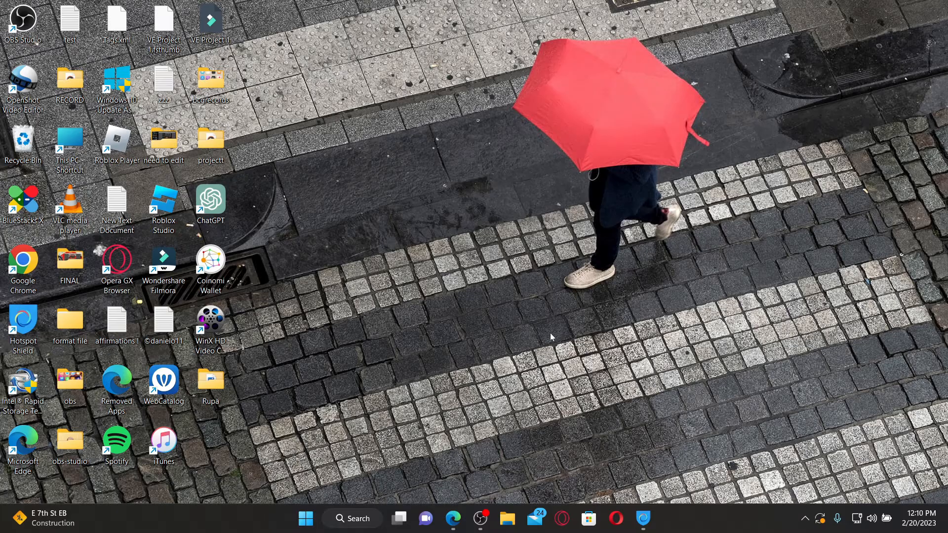
mouse_move(524, 348)
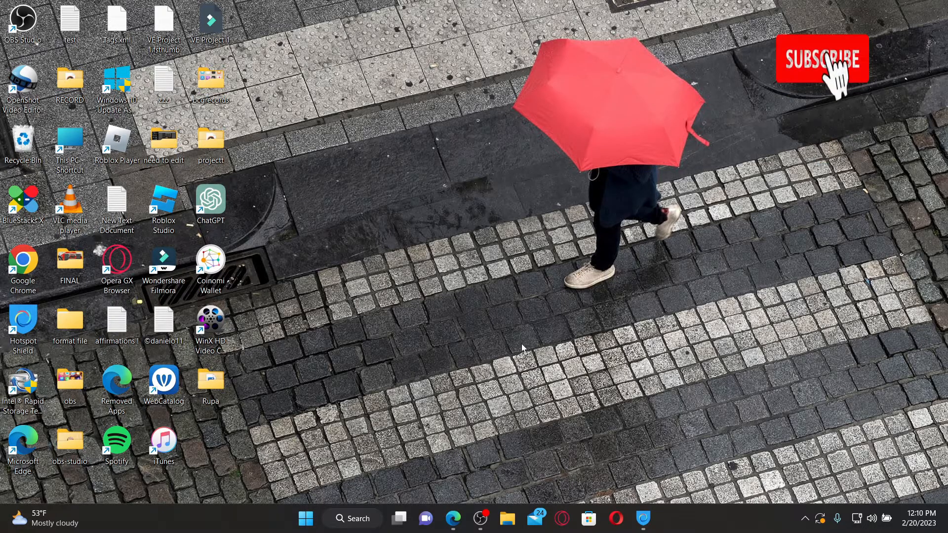
Launch Microsoft Edge from the desktop
click(822, 58)
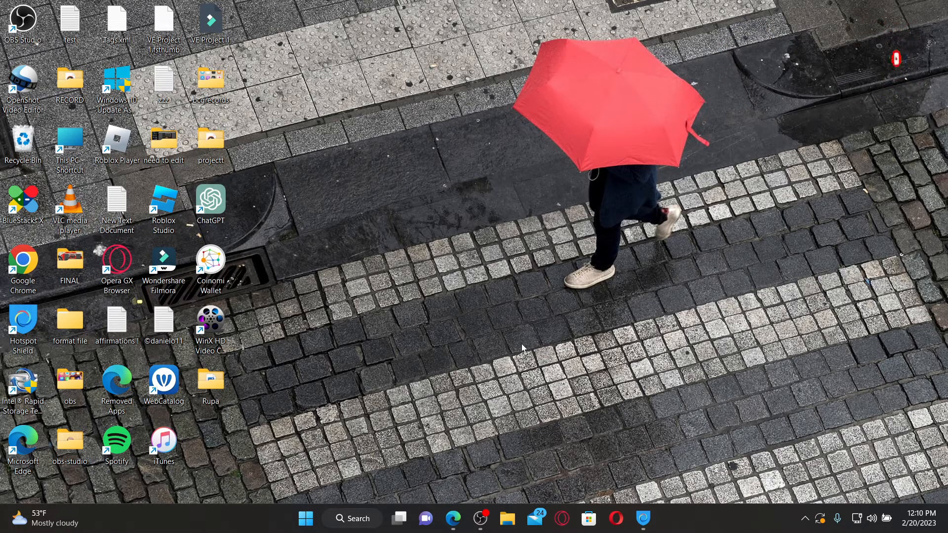
mouse_move(460, 481)
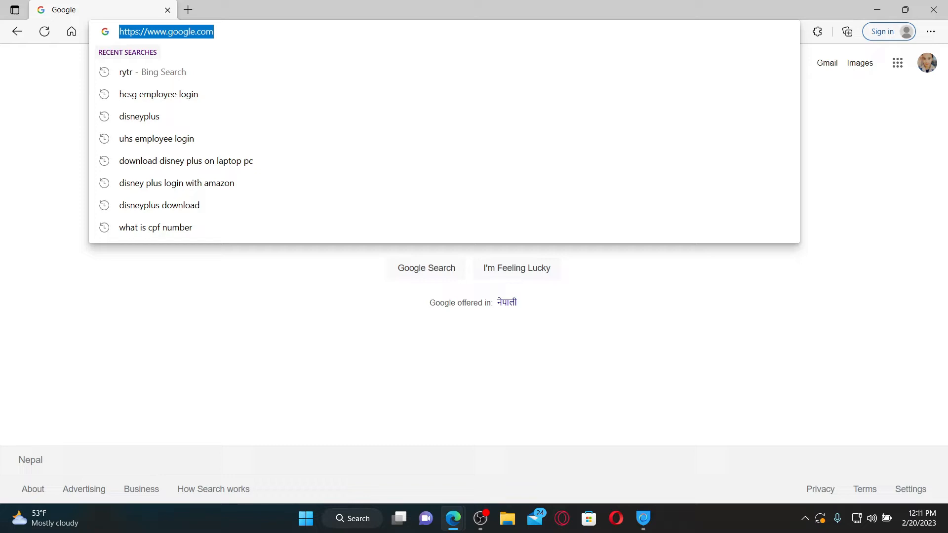
Navigate to hub.hcsgcorp.com to reach the HCSG Hub login page
text(hub.hcsgcorp.com)
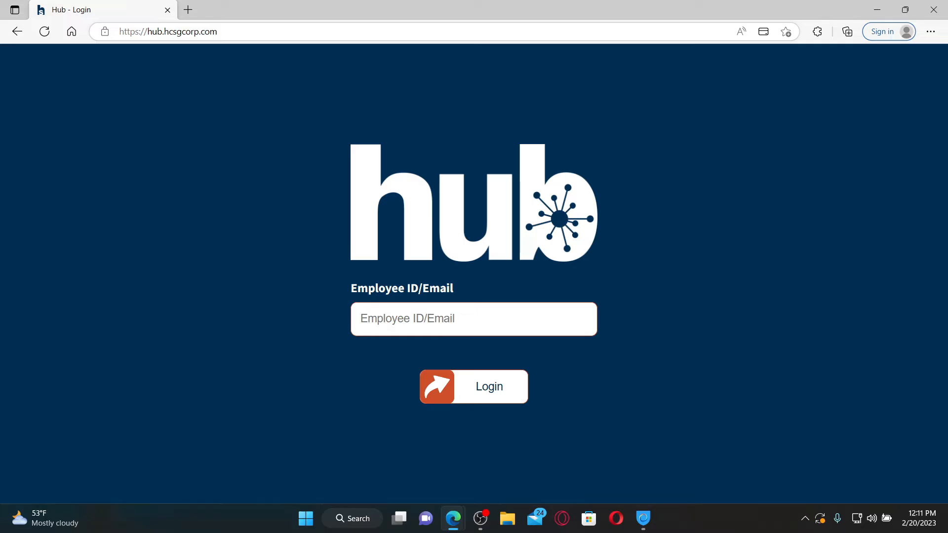
mouse_move(373, 386)
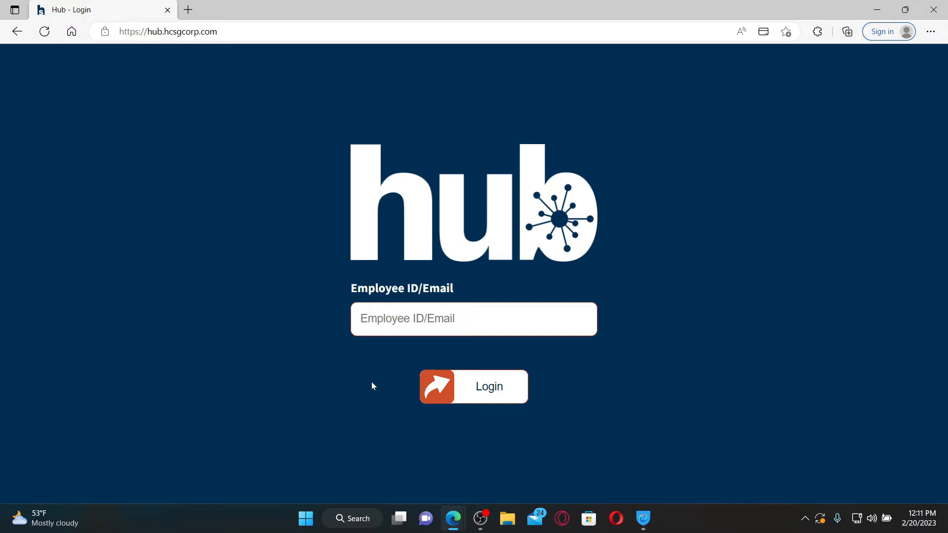
Attempt Login with an empty ID, then begin entering 'ru' in the Employee ID/Email field
click(473, 386)
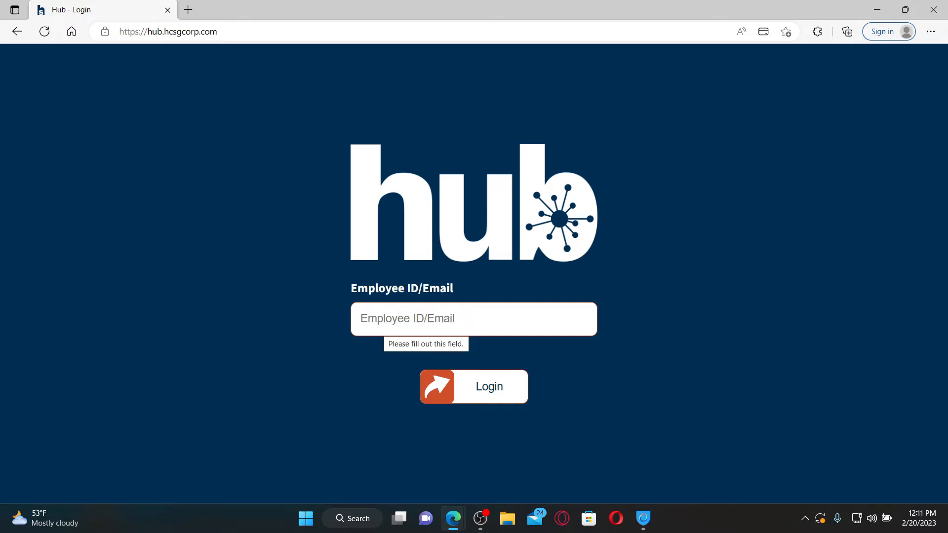
click(473, 318)
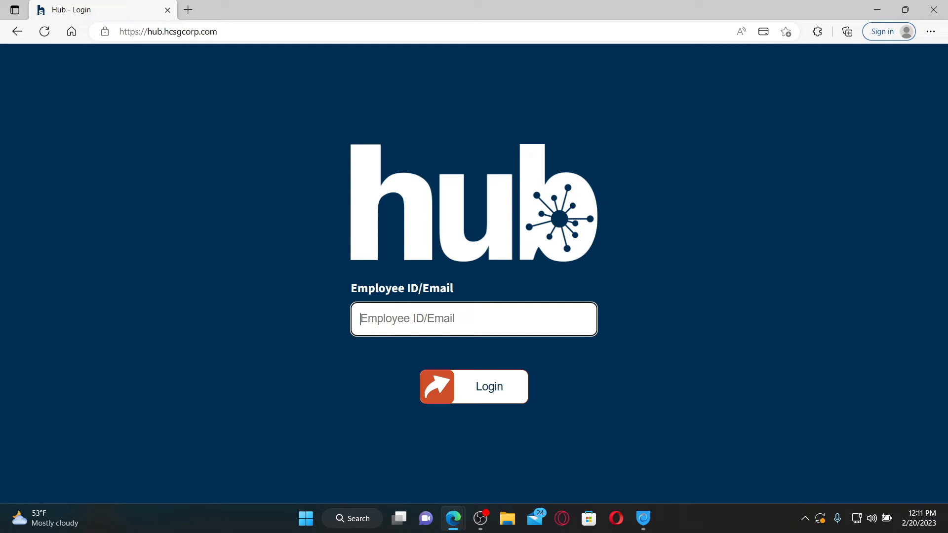
text(ru)
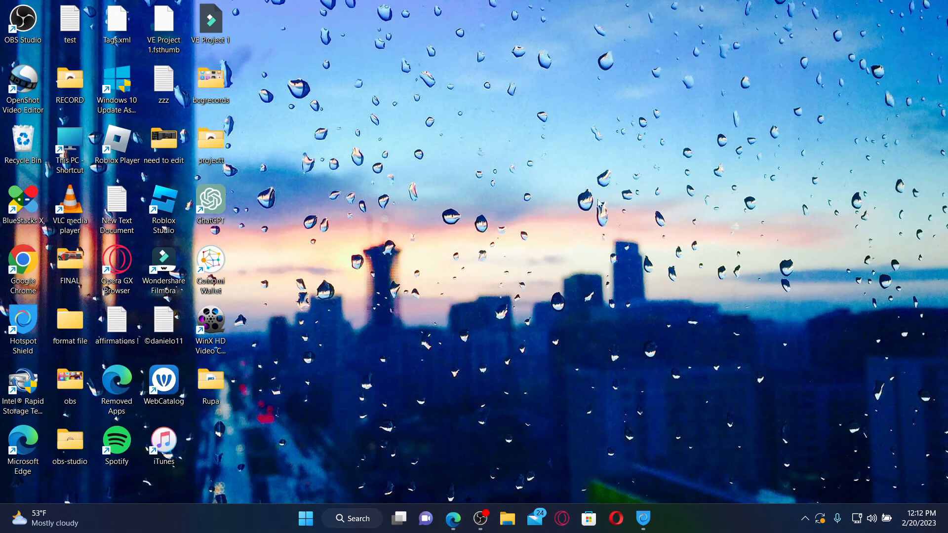
mouse_move(570, 216)
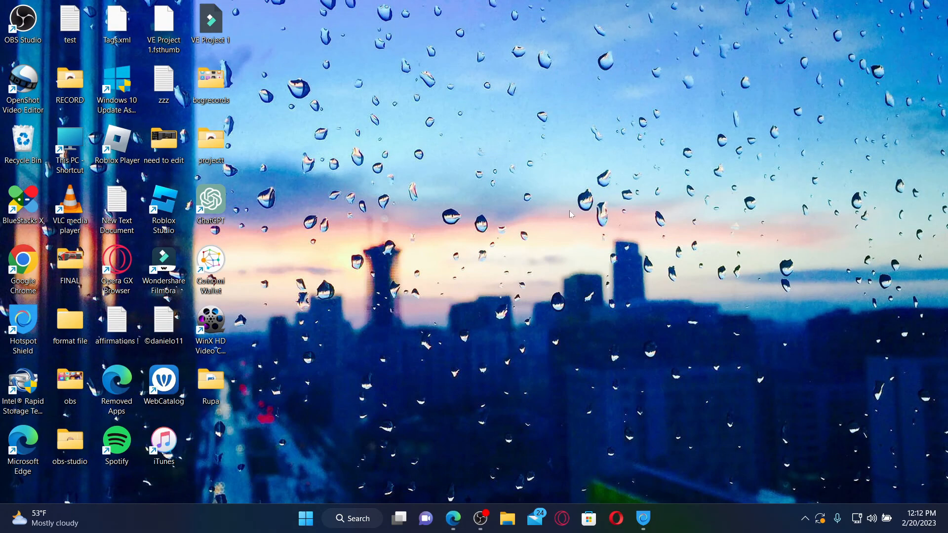